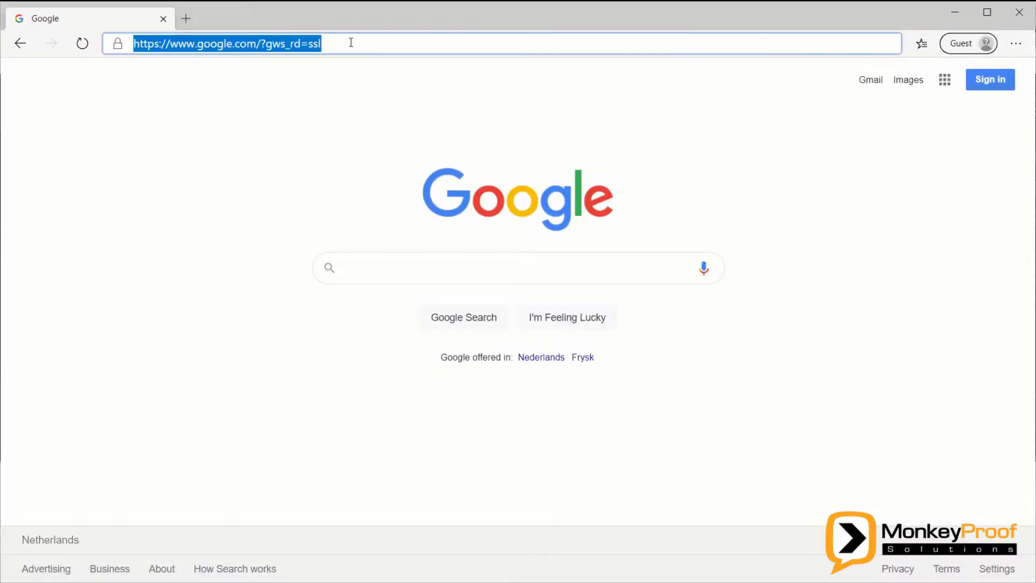
Step: Launch Code Checker for MATLAB with the monkeyproof.cc4m.start command
type("monkeyproofsolutions")
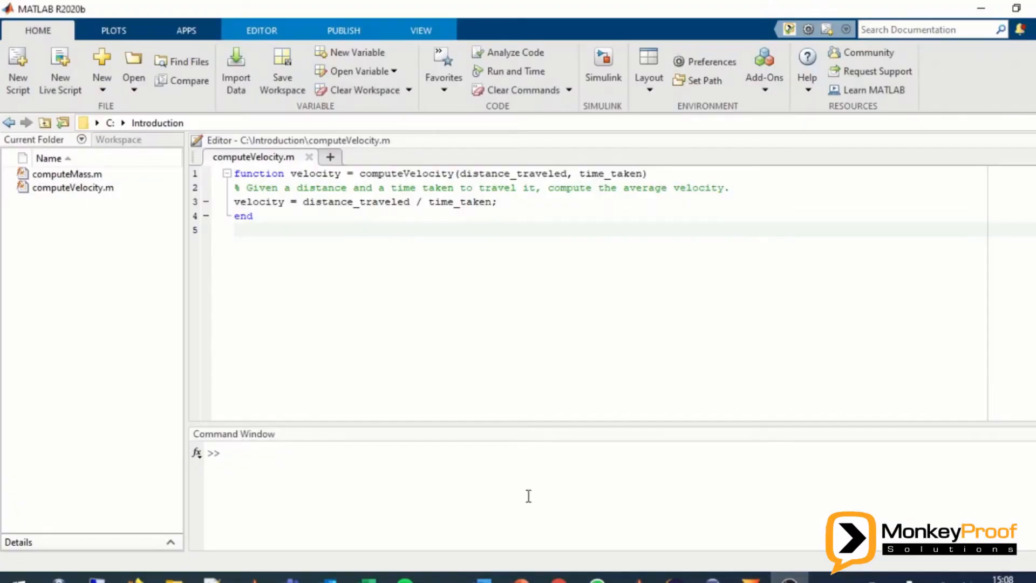
type("monk")
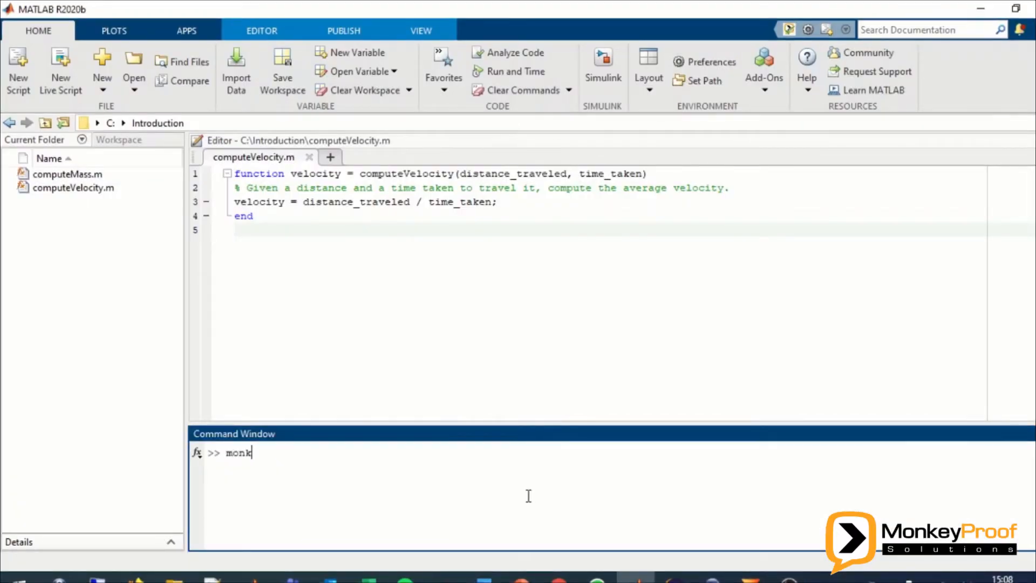
type("eyproof.cc4")
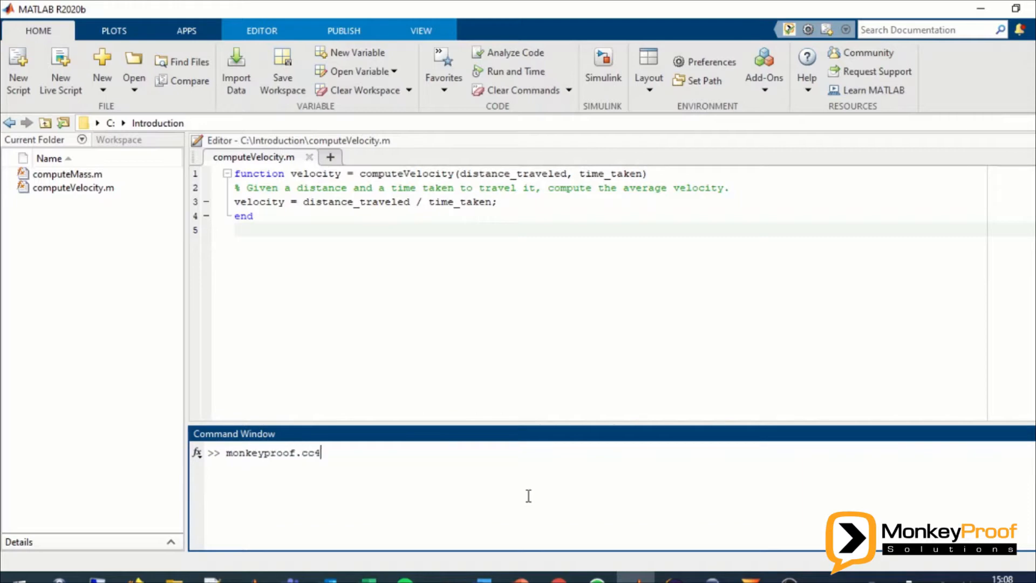
key("Return")
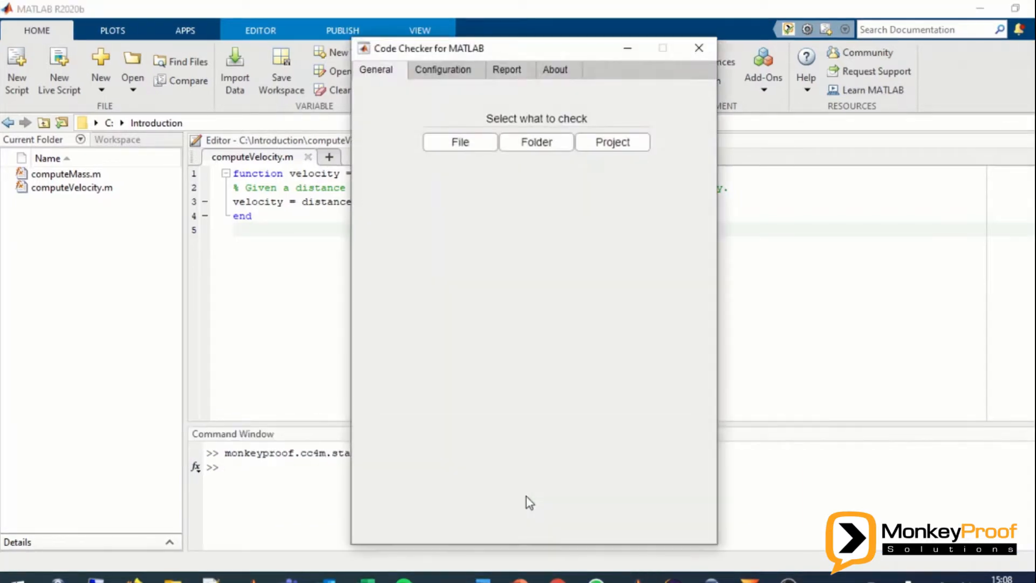
left_click(698, 47)
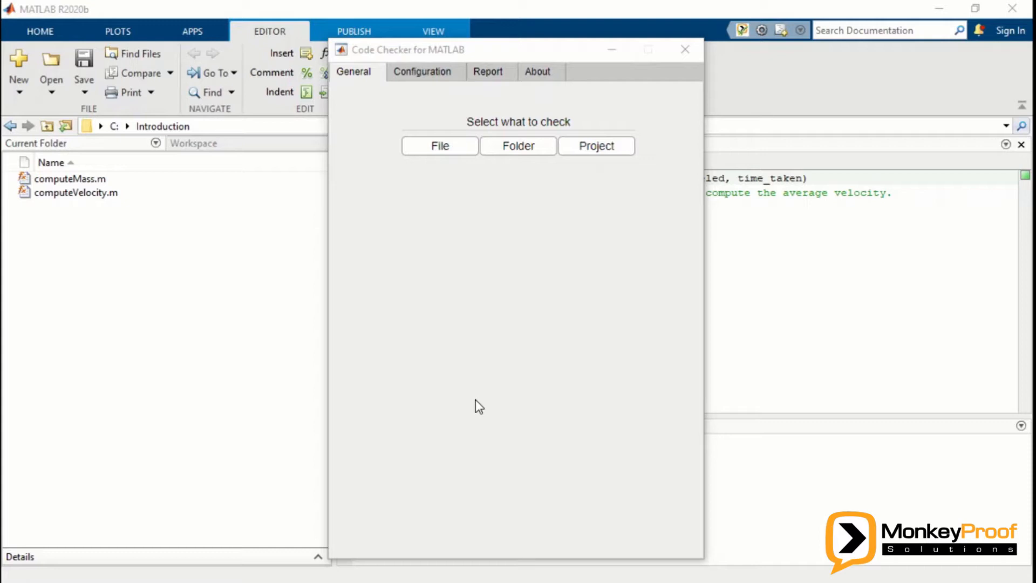
mouse_move(479, 400)
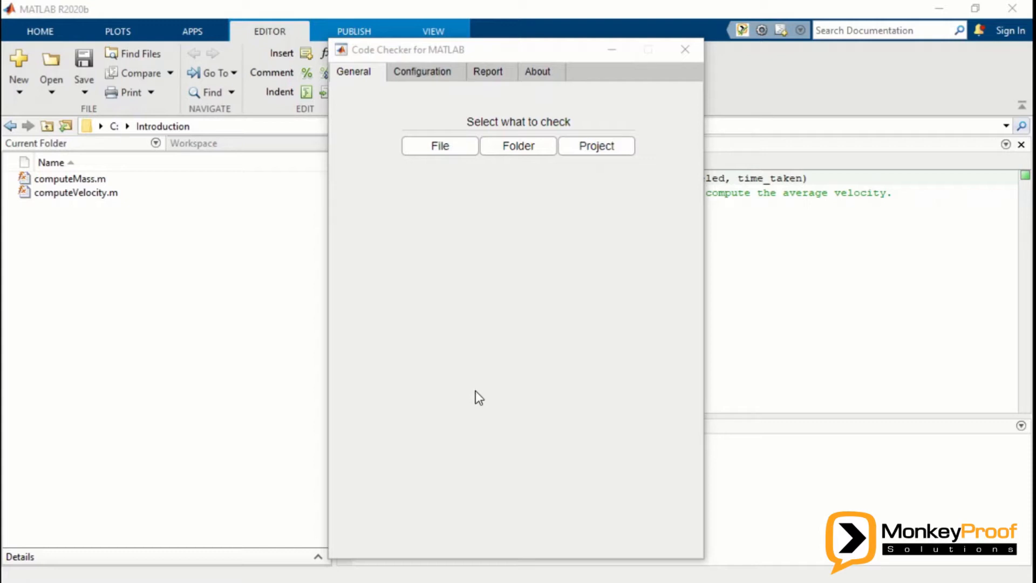
Step: Switch Code Checker to single-file mode and select computeMass.m as the file
left_click(439, 145)
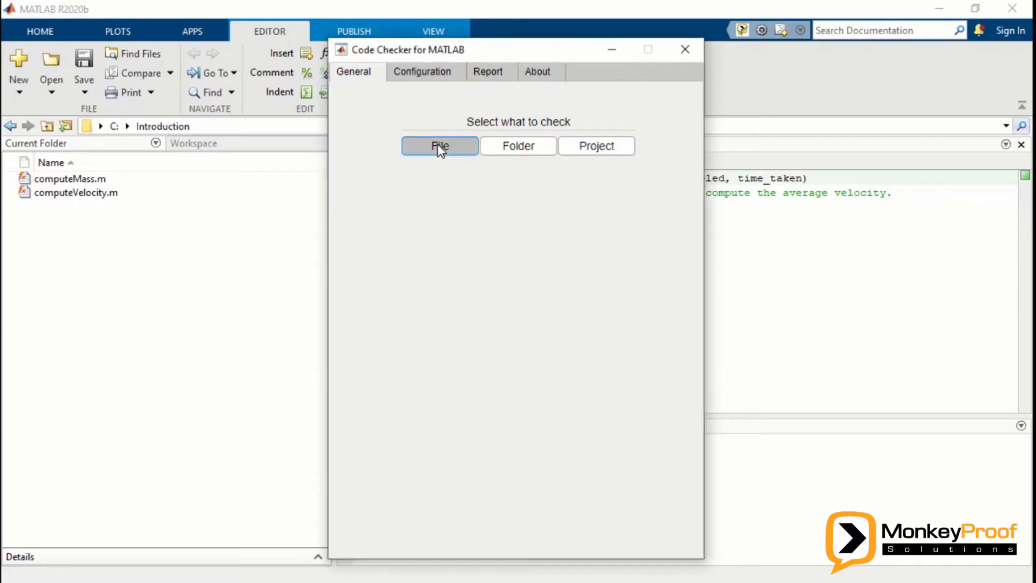
left_click(440, 145)
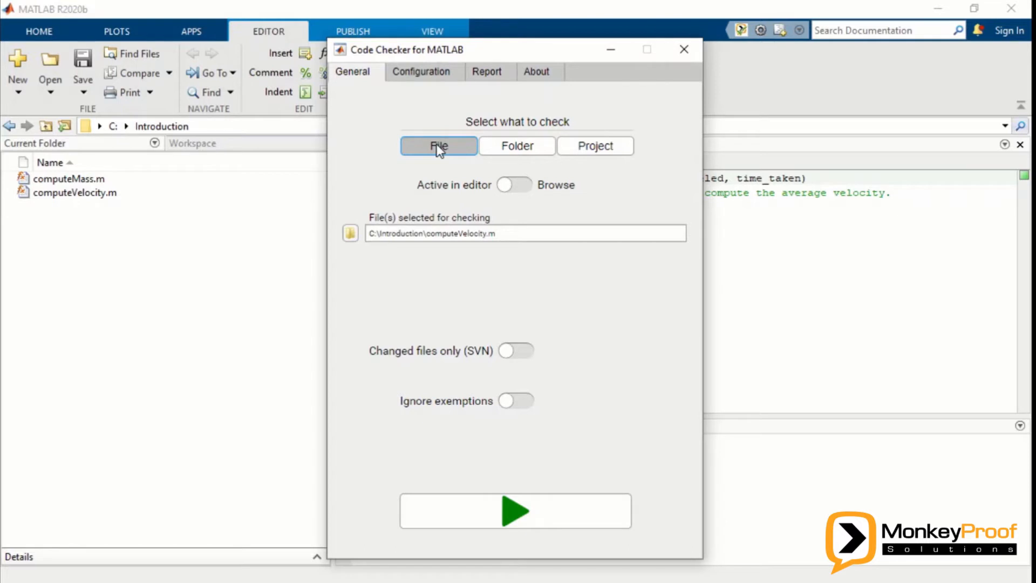
mouse_move(352, 241)
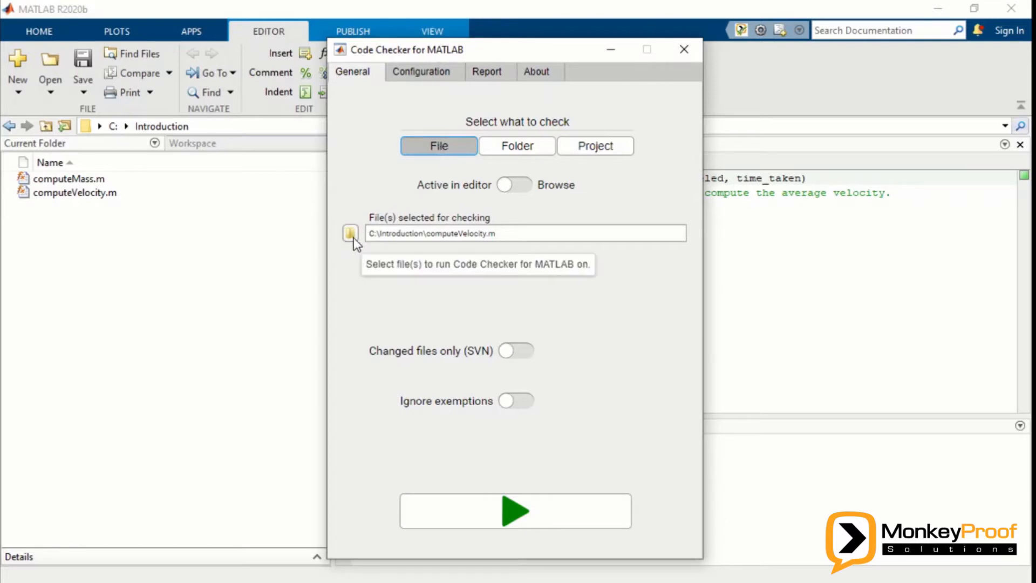
left_click(350, 232)
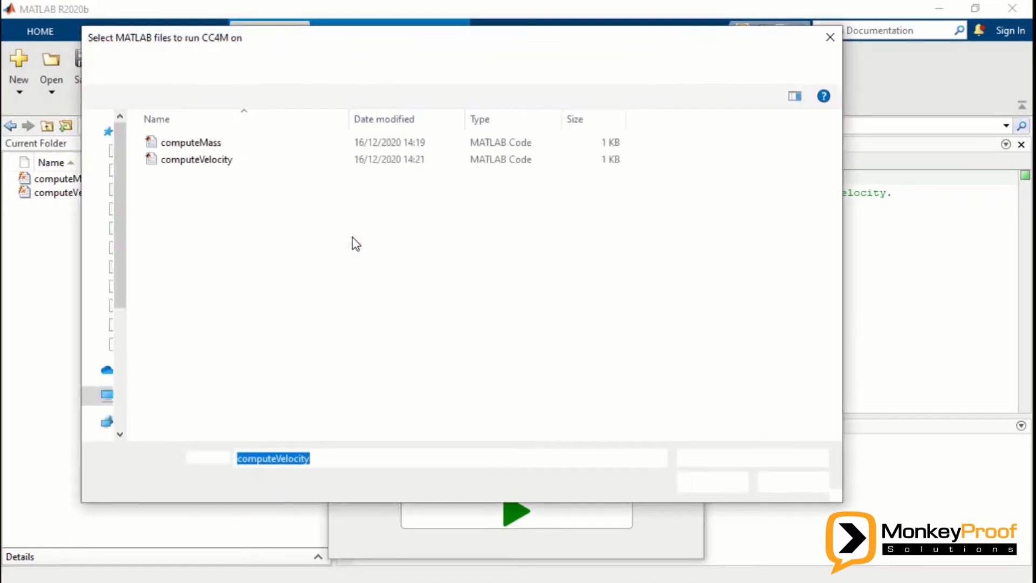
left_click(191, 142)
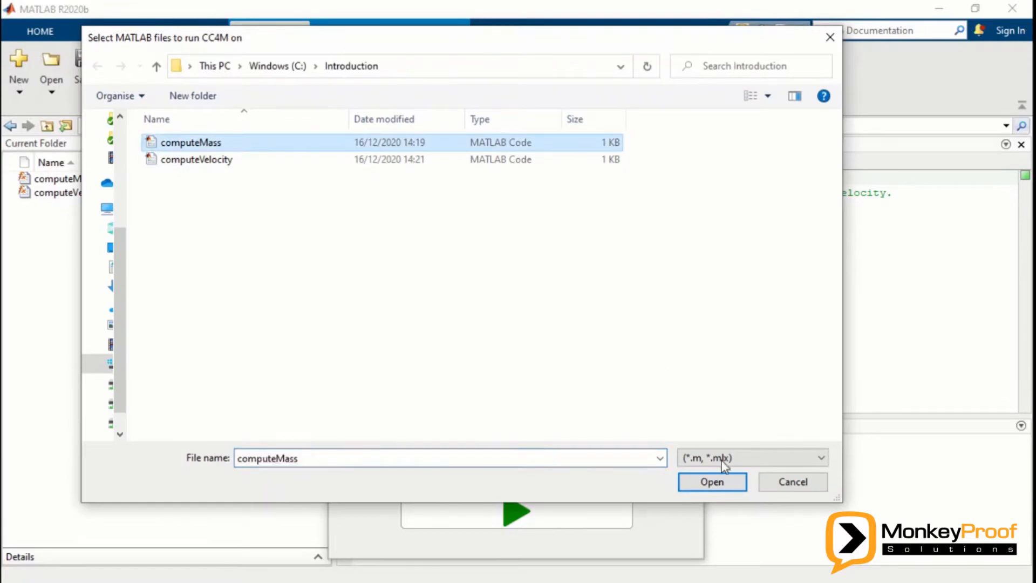
left_click(712, 482)
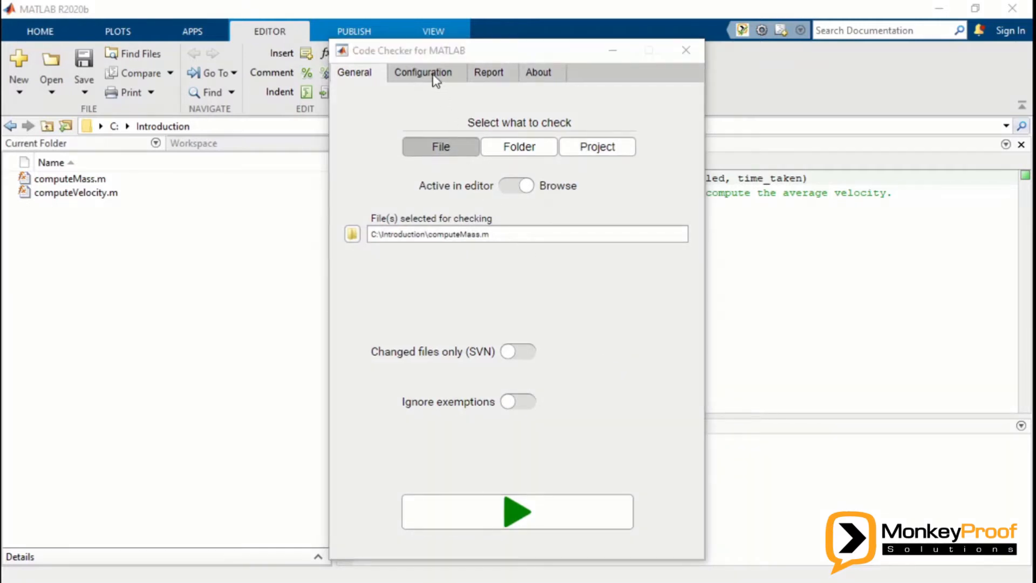
Step: View the MonkeyProofSolutions guideline configuration, glancing at the About information along the way
left_click(423, 73)
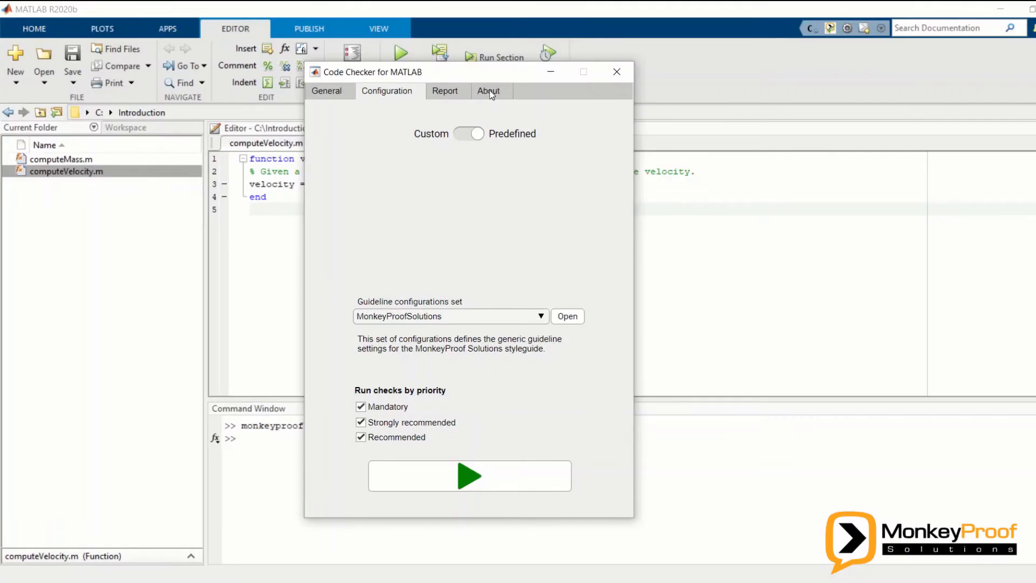
left_click(488, 90)
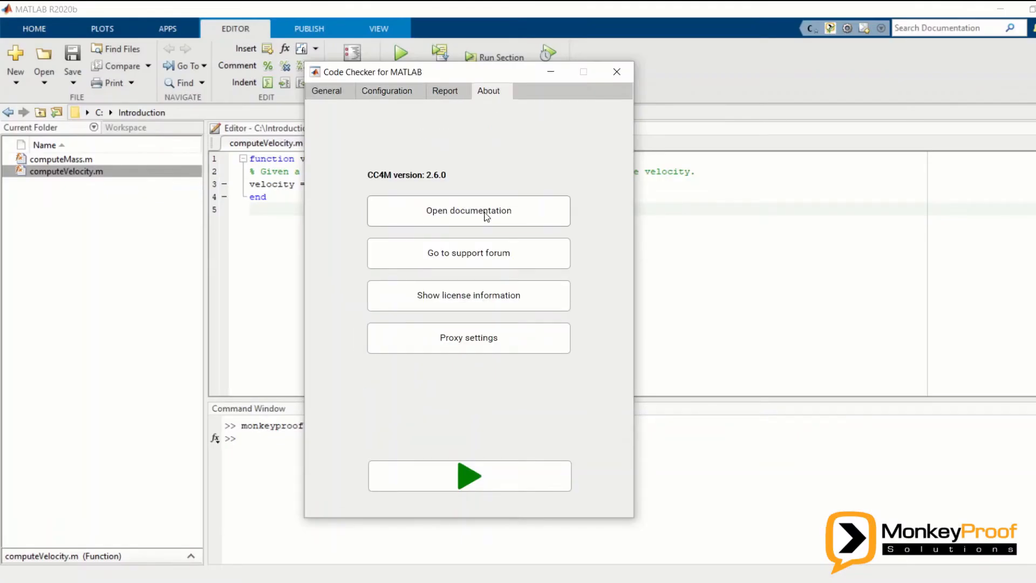
left_click(386, 98)
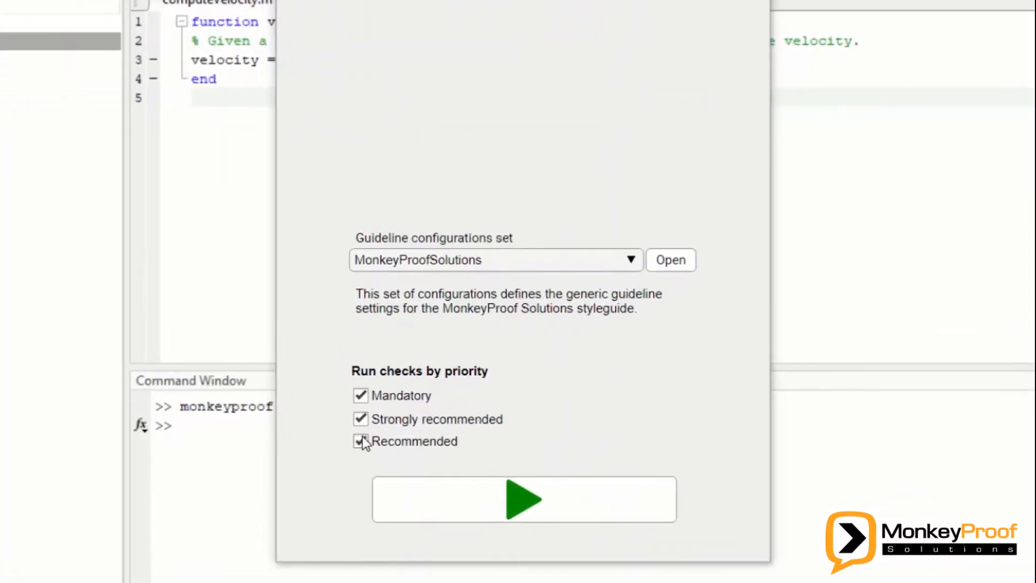
Step: Uncheck Recommended priority, keeping only Mandatory and Strongly recommended checks
left_click(361, 443)
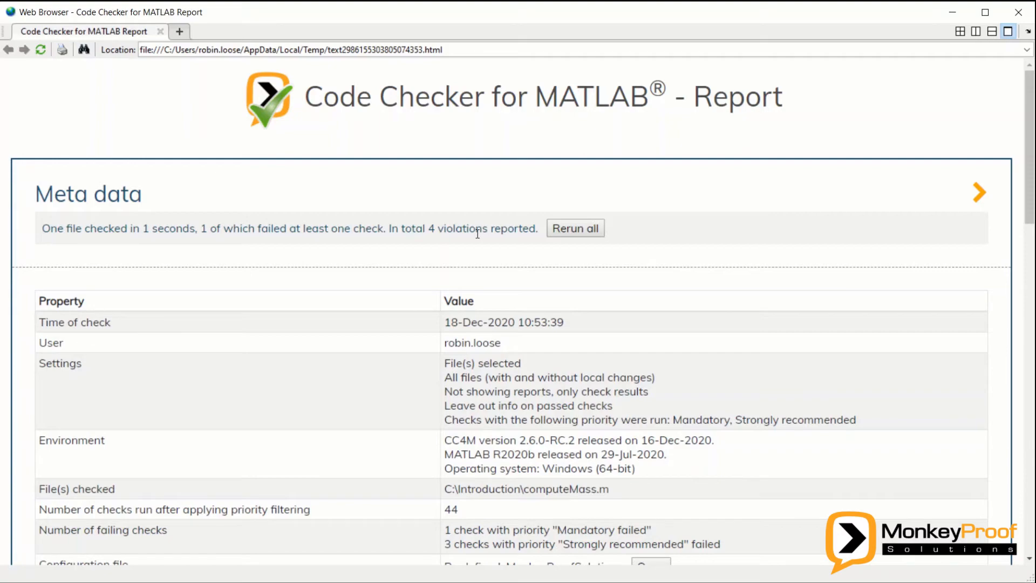
Step: Scroll through the checkFollowedBySpace (LAYOUT-4) section to its violation table
scroll("down", 3)
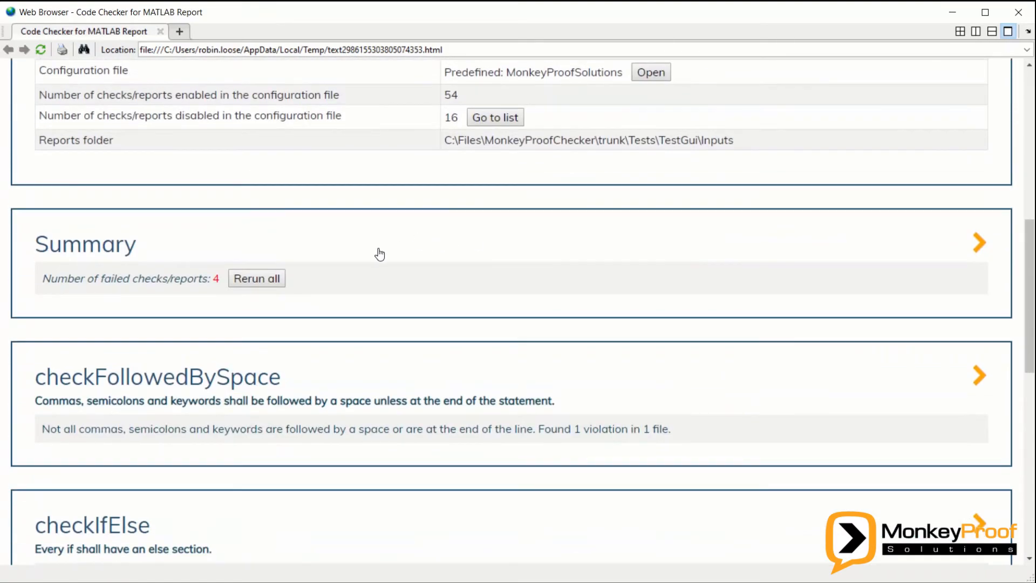
left_click(980, 243)
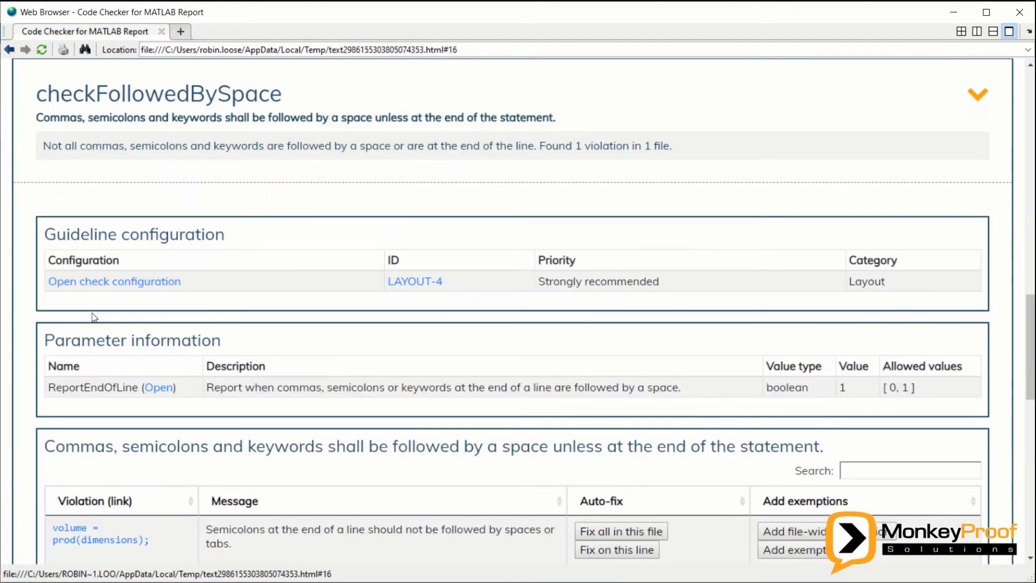
mouse_move(100, 150)
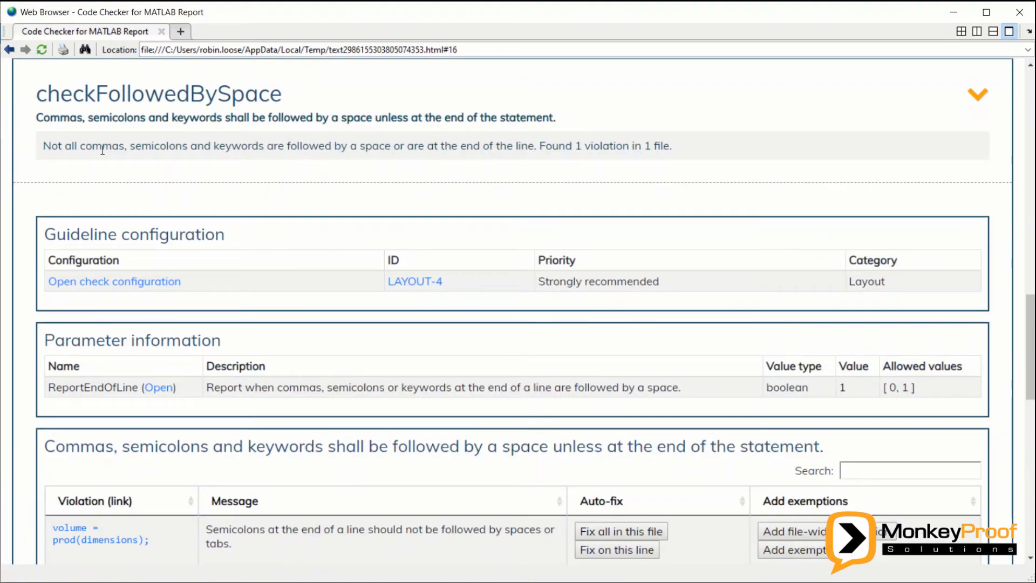
mouse_move(104, 164)
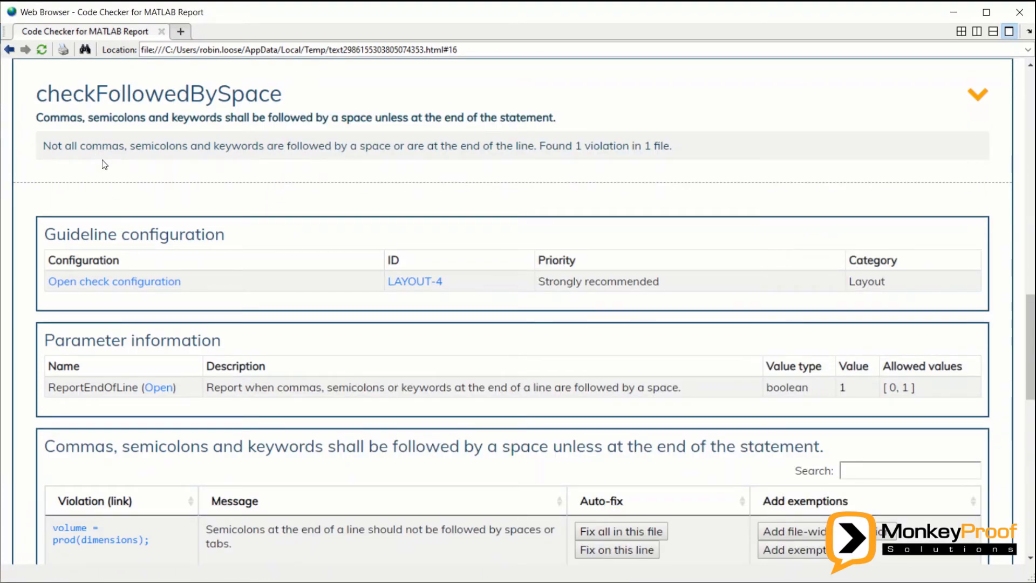
scroll("down", 3)
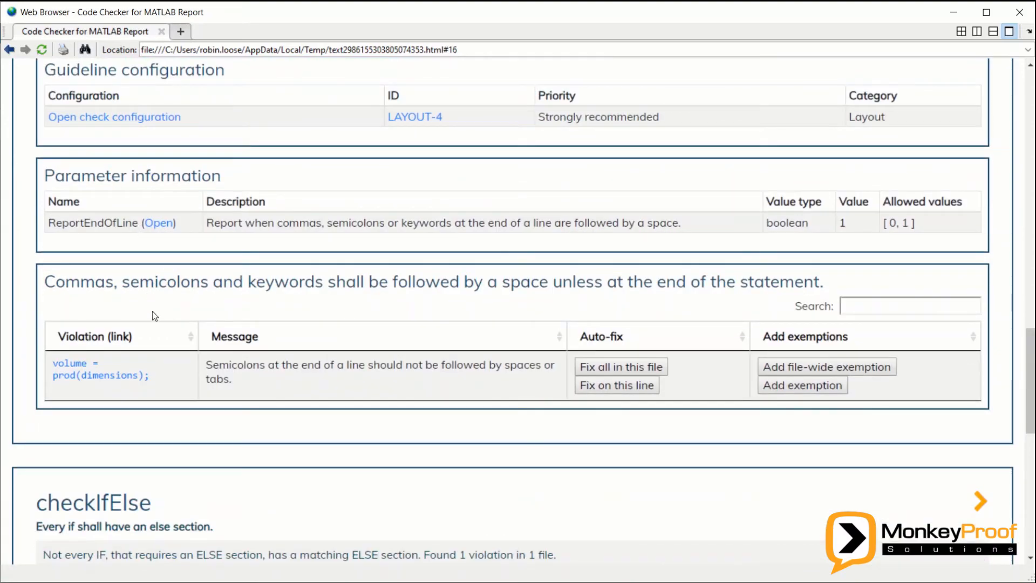
mouse_move(298, 361)
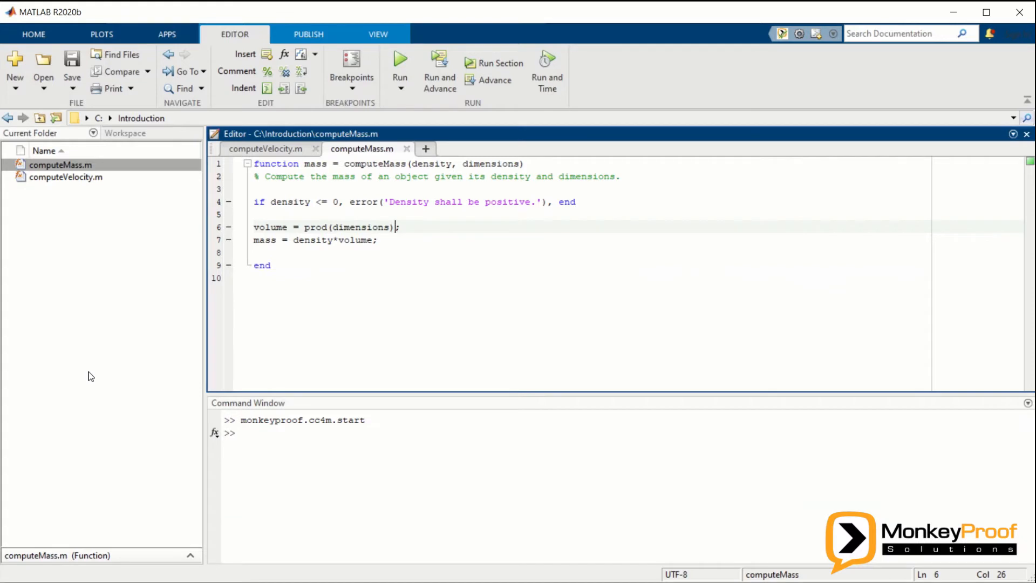
mouse_move(446, 230)
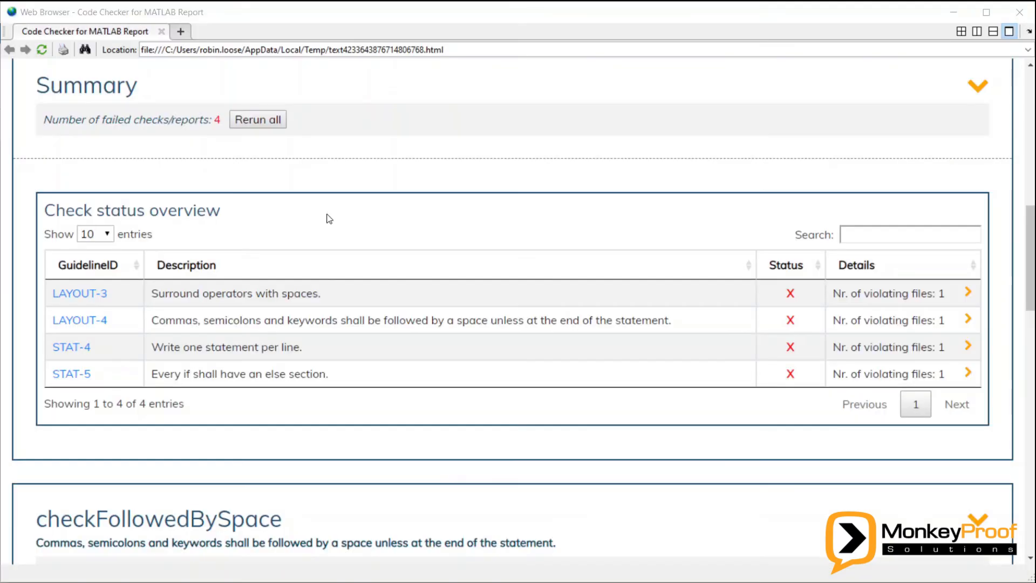
mouse_move(291, 241)
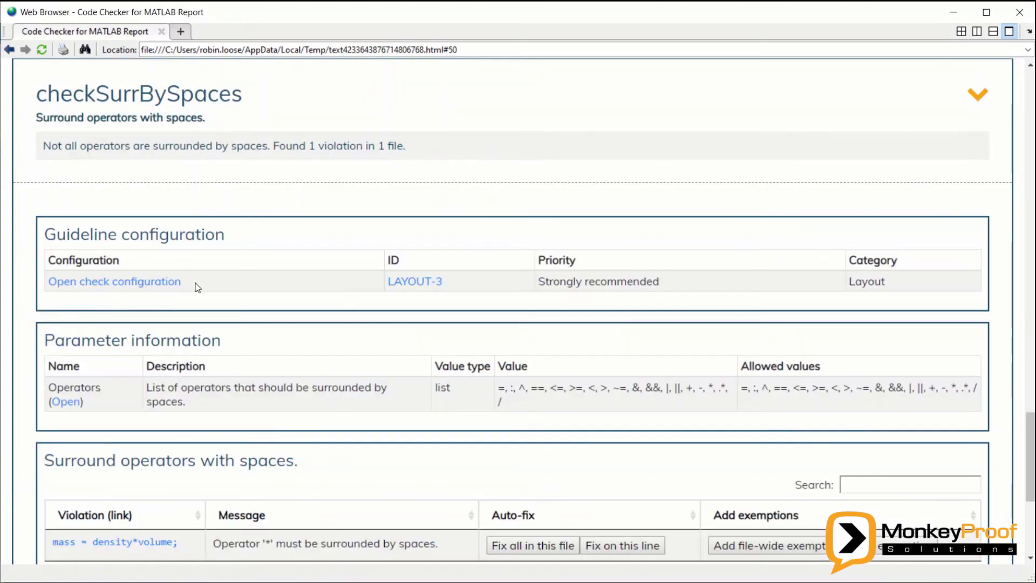
Step: Scroll to checkSurrBySpaces and follow the violation link to the mass = density*volume line
scroll("down", 3)
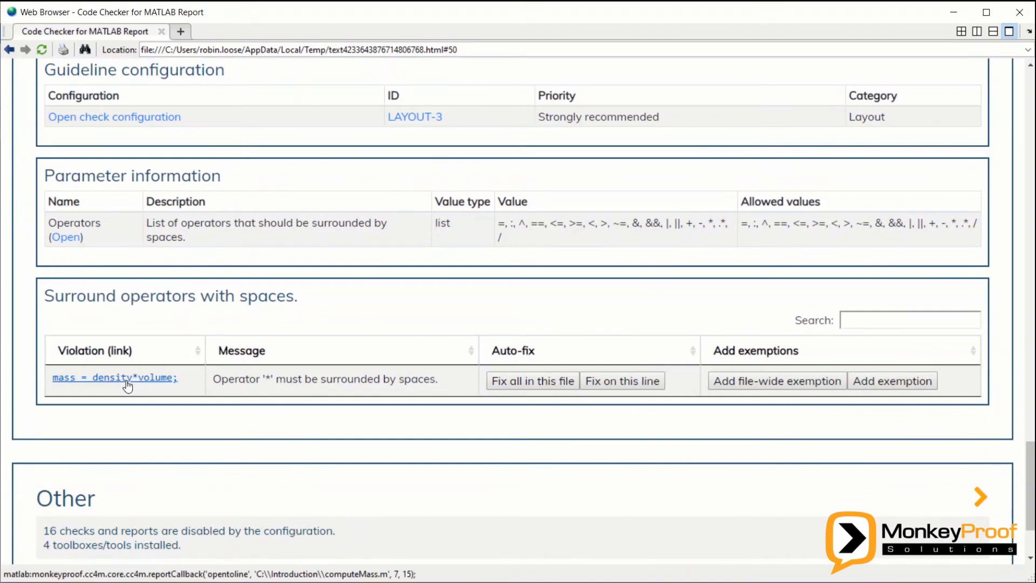
left_click(113, 378)
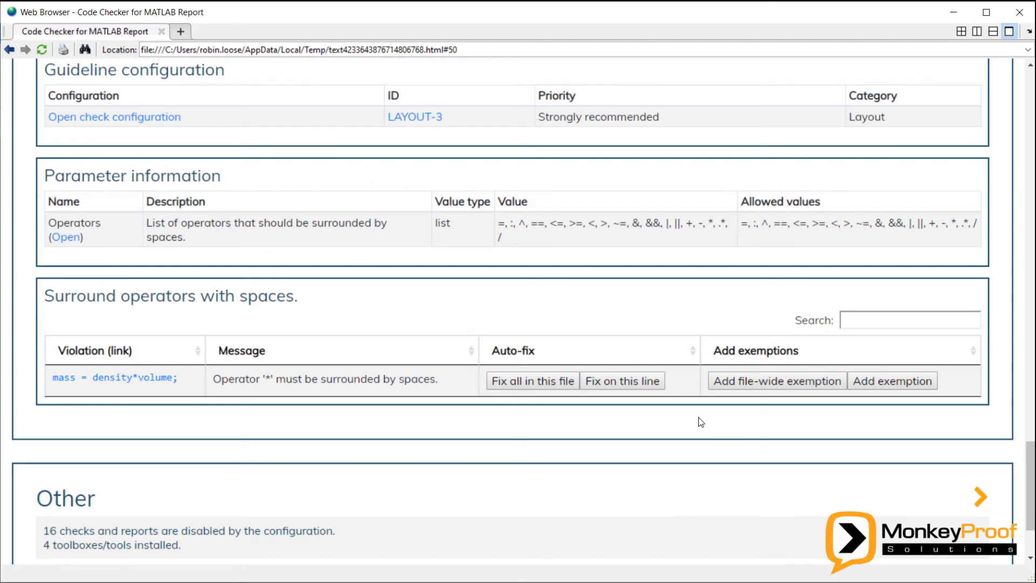
mouse_move(622, 381)
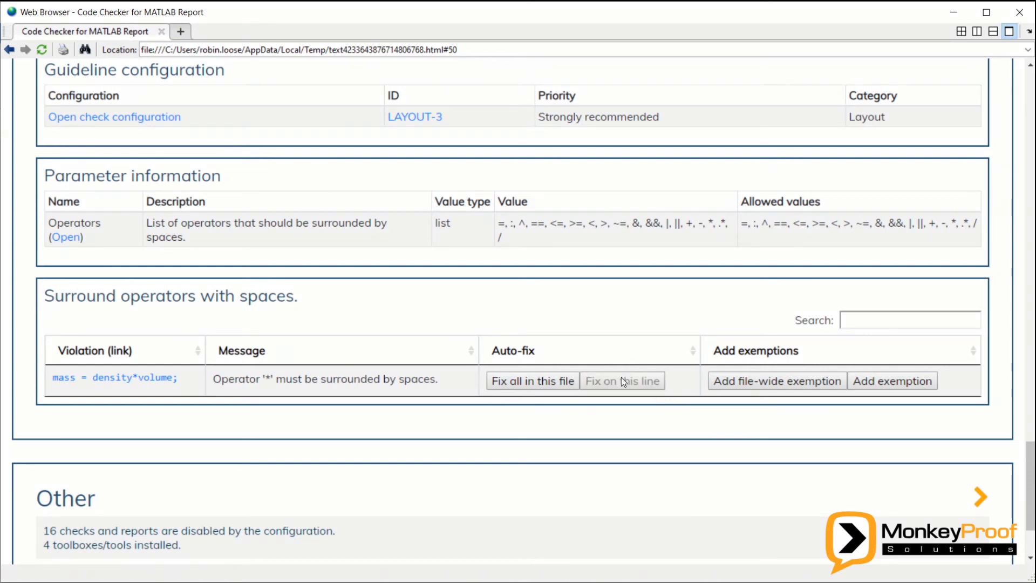
mouse_move(482, 247)
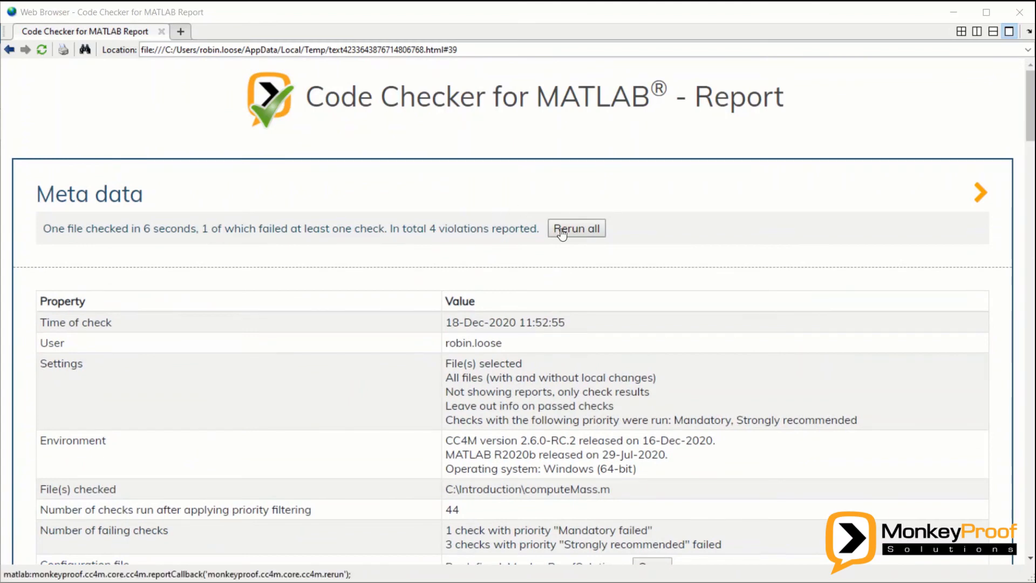
Step: Rerun all checks on computeMass.m, clearing all four violations
left_click(576, 227)
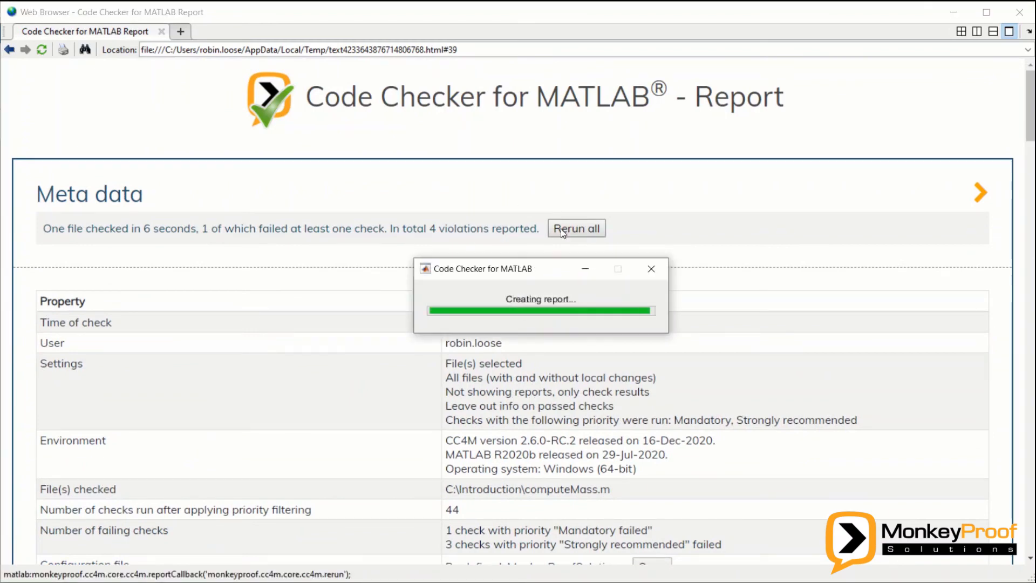
left_click(576, 228)
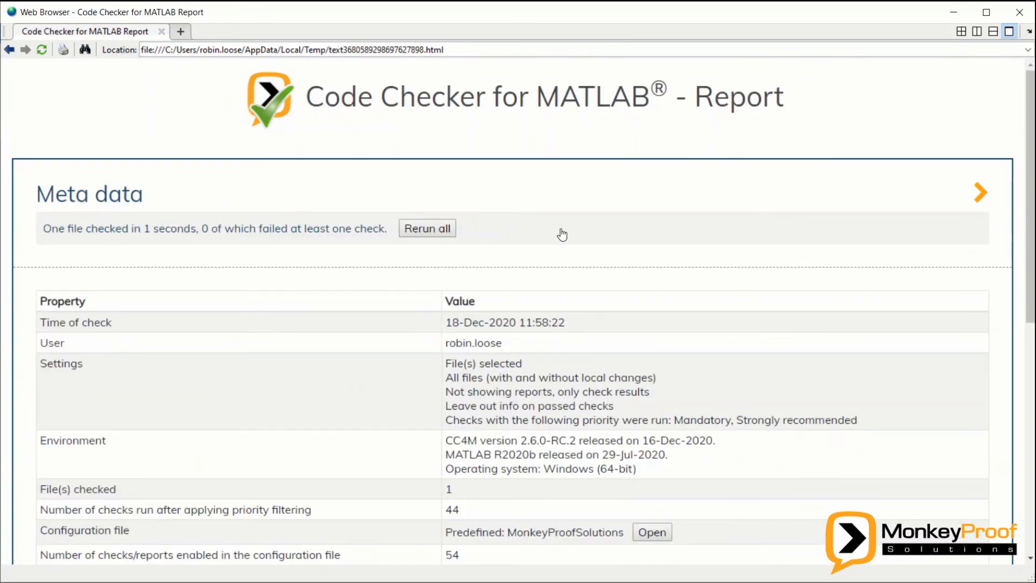
mouse_move(478, 238)
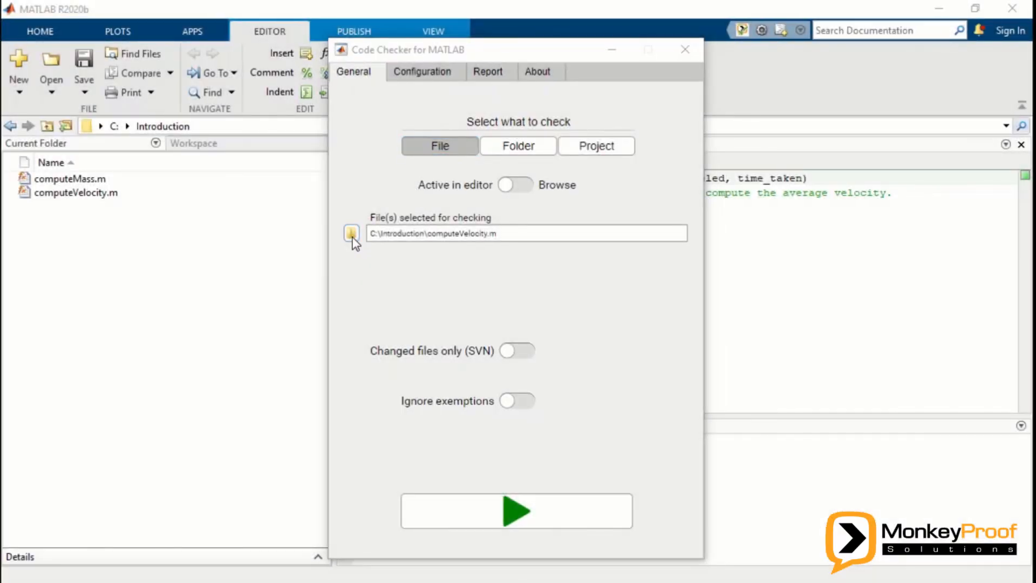
Step: Select computeMass.m instead of computeVelocity.m, review the configuration, and run the checks
left_click(351, 233)
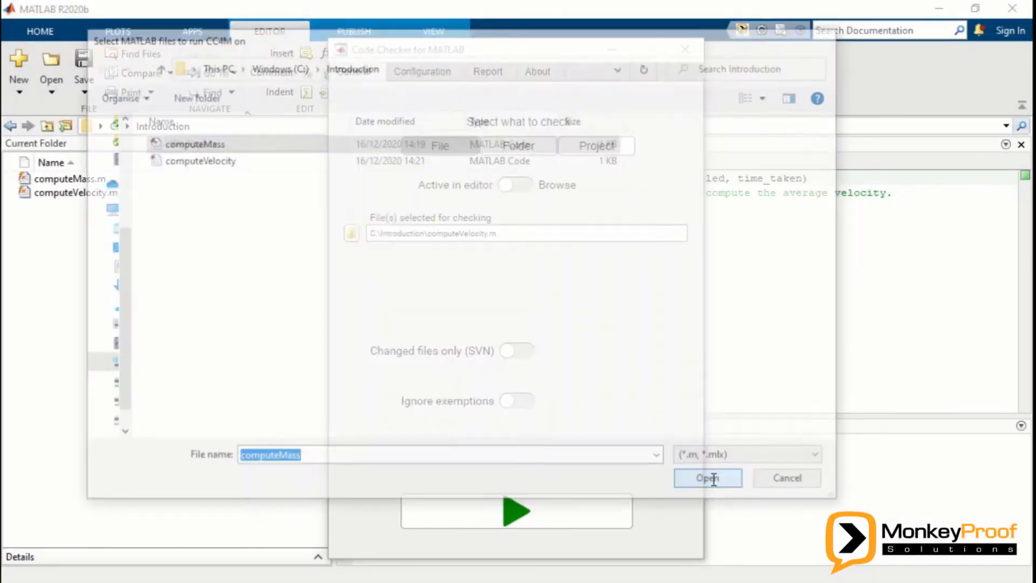
left_click(707, 477)
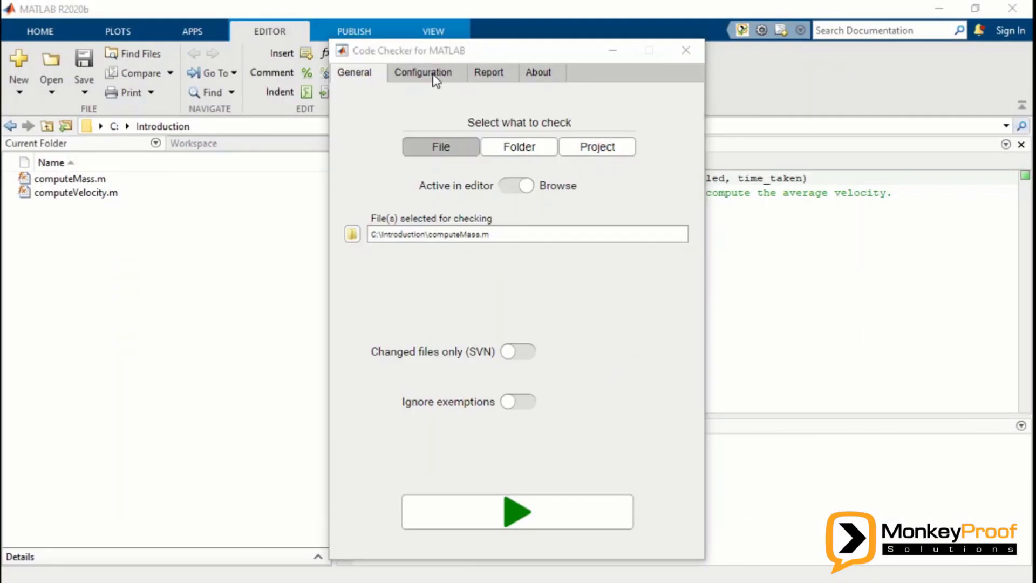
left_click(422, 72)
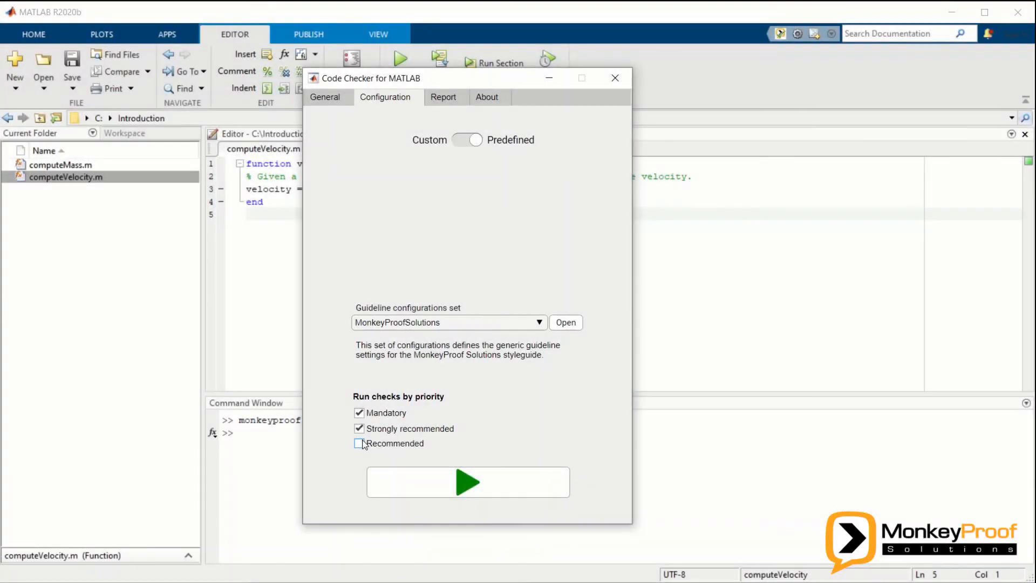
left_click(468, 481)
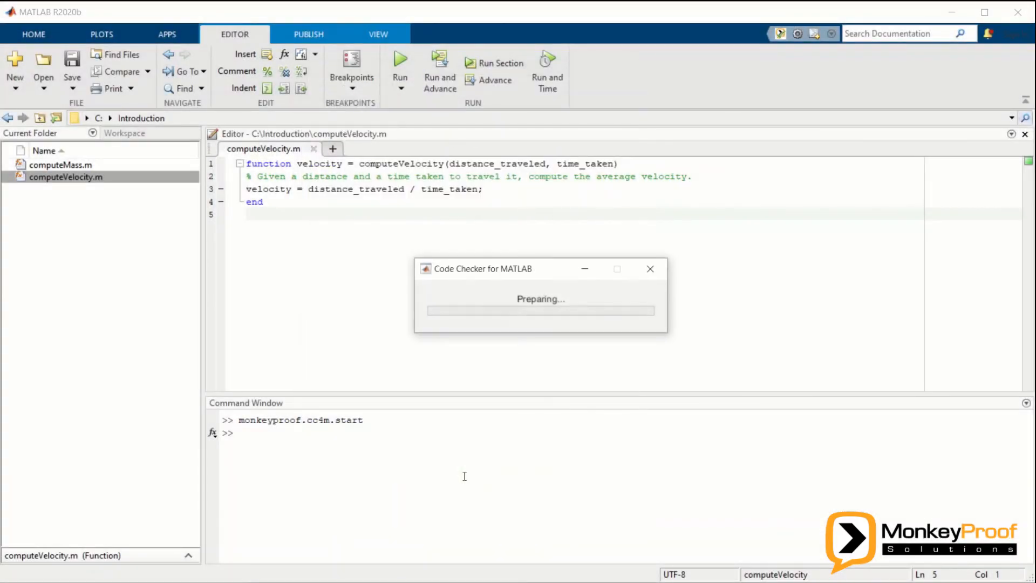